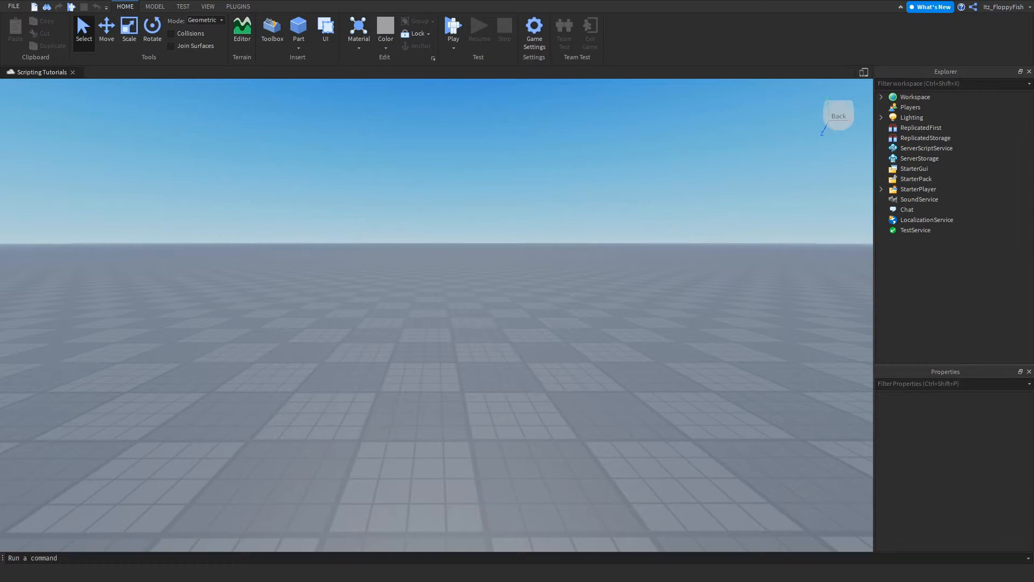
Insert Parts and shape them into a tall wall with a door-sized panel in front
click(154, 7)
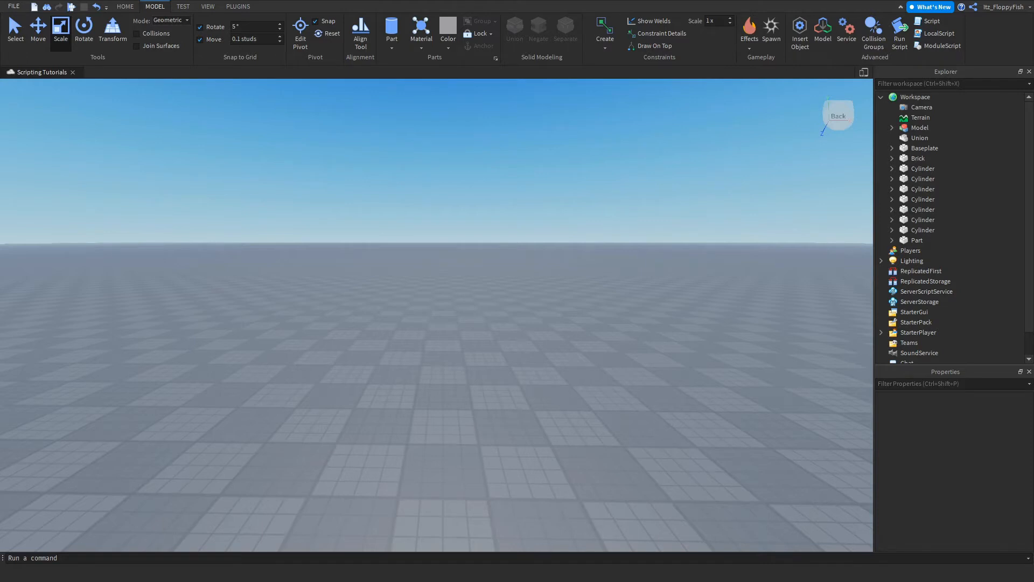
click(125, 6)
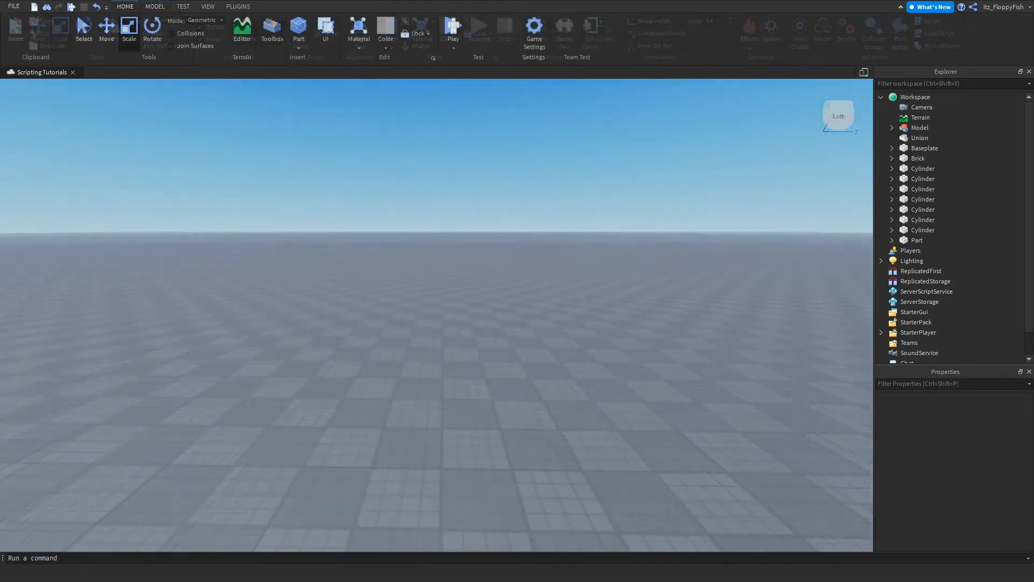
click(298, 27)
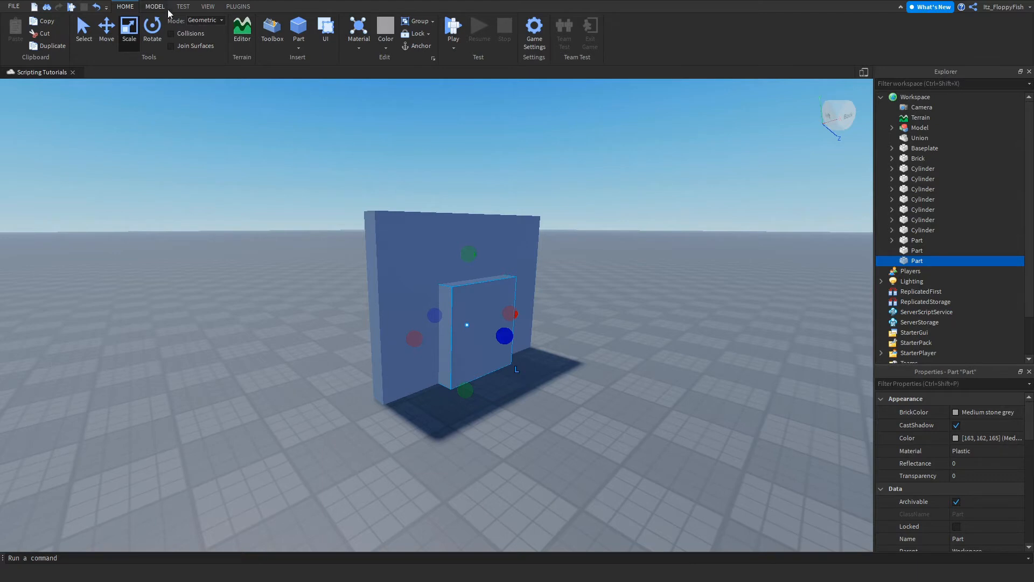
Negate the door-sized panel using Solid Modeling on the Model tab
click(155, 7)
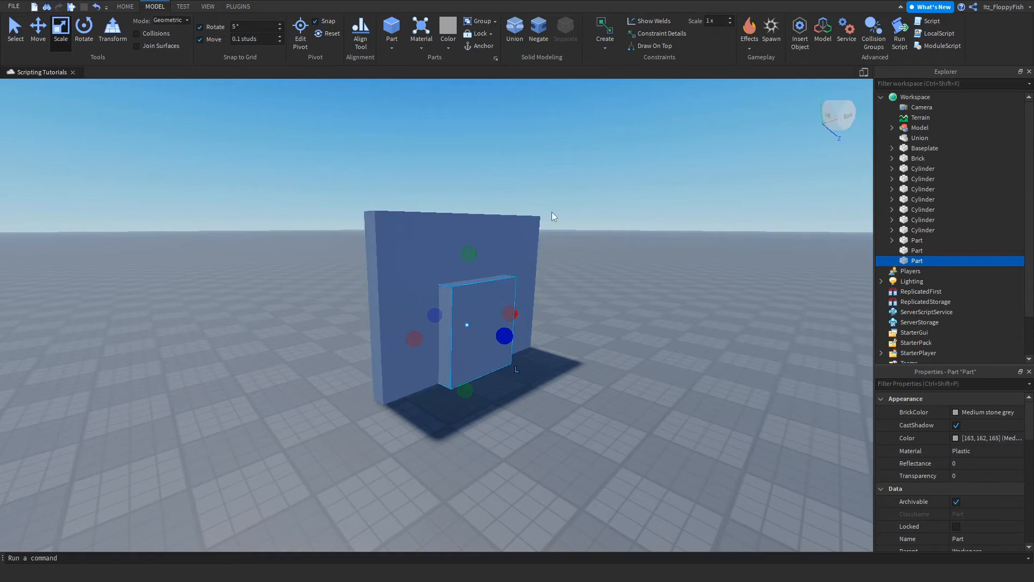
click(538, 26)
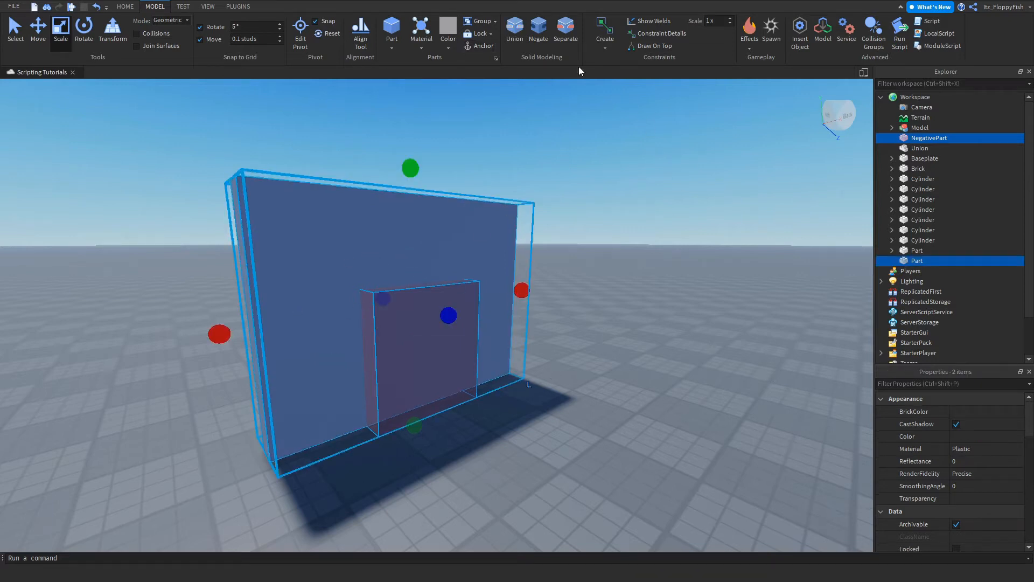
click(513, 26)
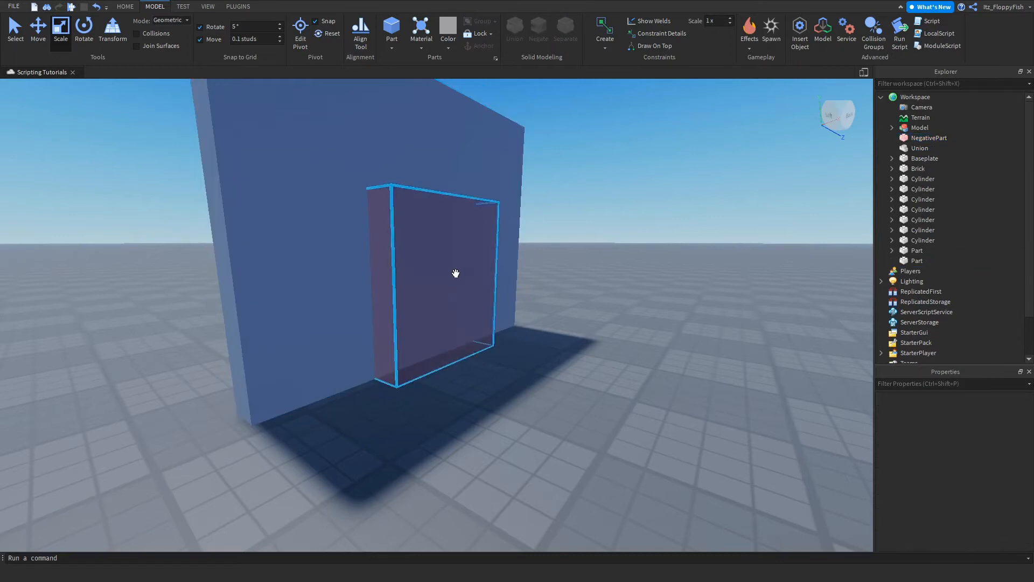
Revert the door panel to a solid part and remove the wall and door blocks
click(916, 260)
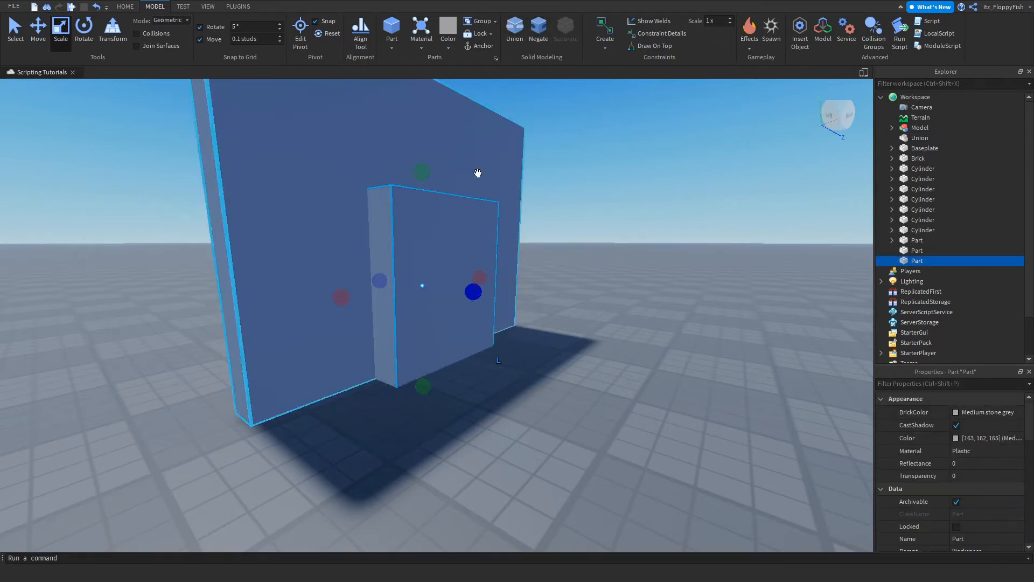
click(514, 27)
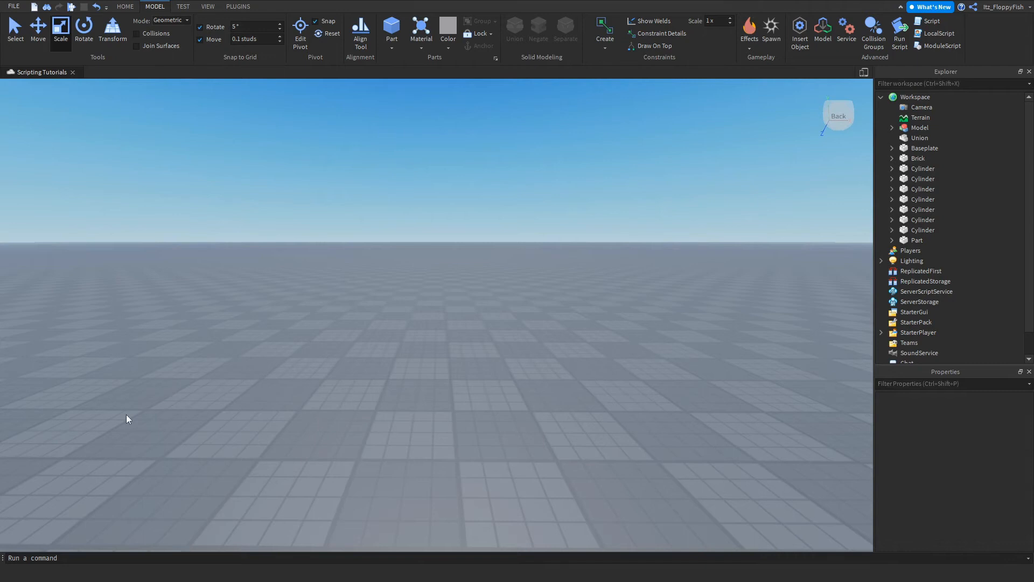
Add a Cylinder part, sink it halfway into the baseplate, and overlap a shorter cylinder
click(391, 27)
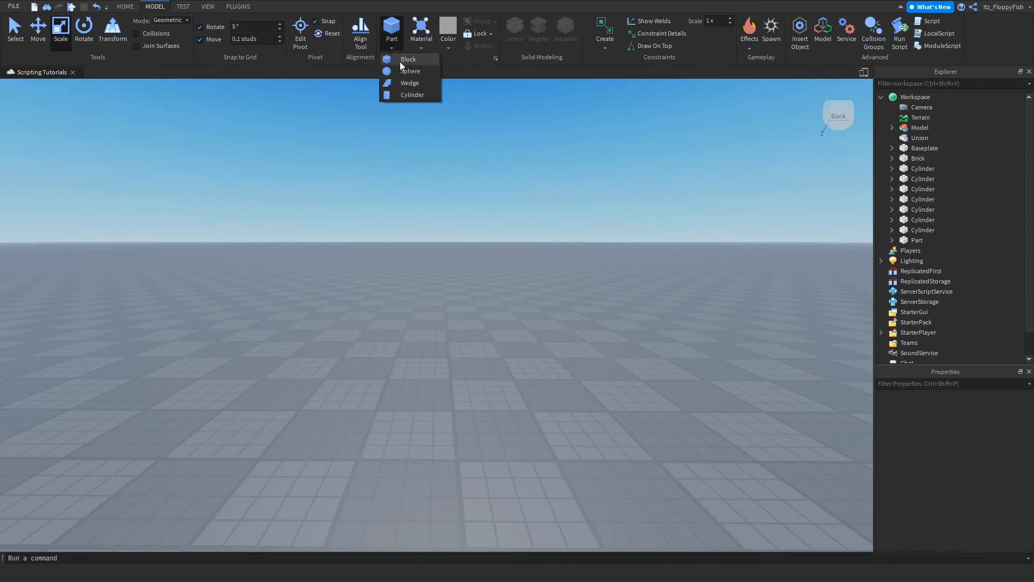
click(408, 59)
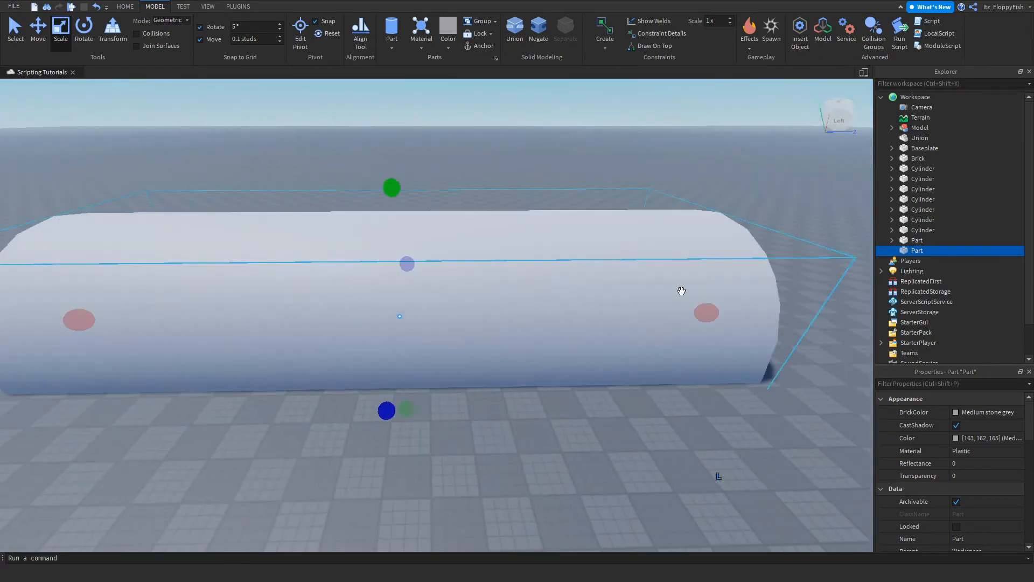
drag(682, 291, 610, 343)
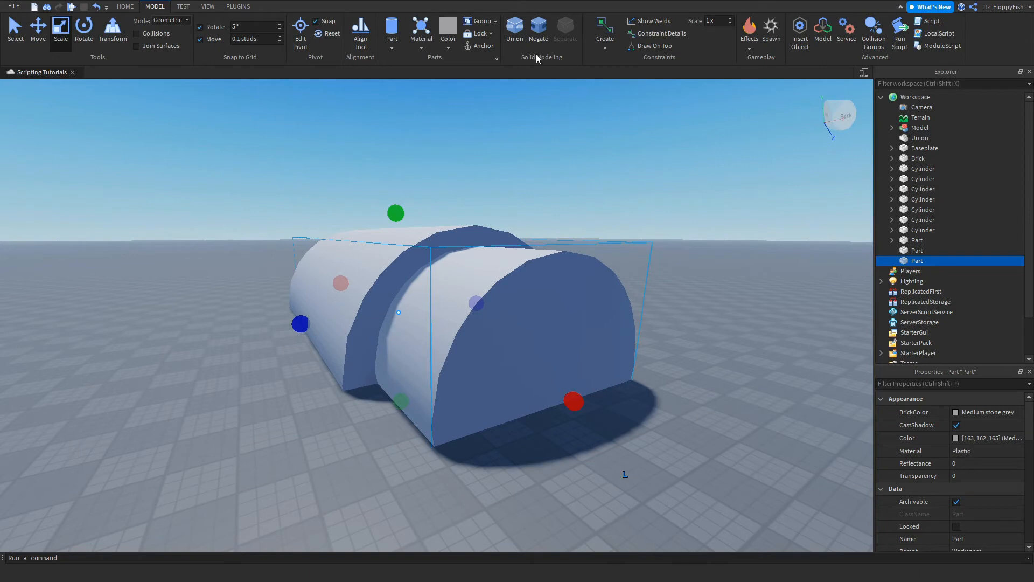
Negate the shorter cylinder, revert it to a normal part, and clear both cylinders
click(538, 26)
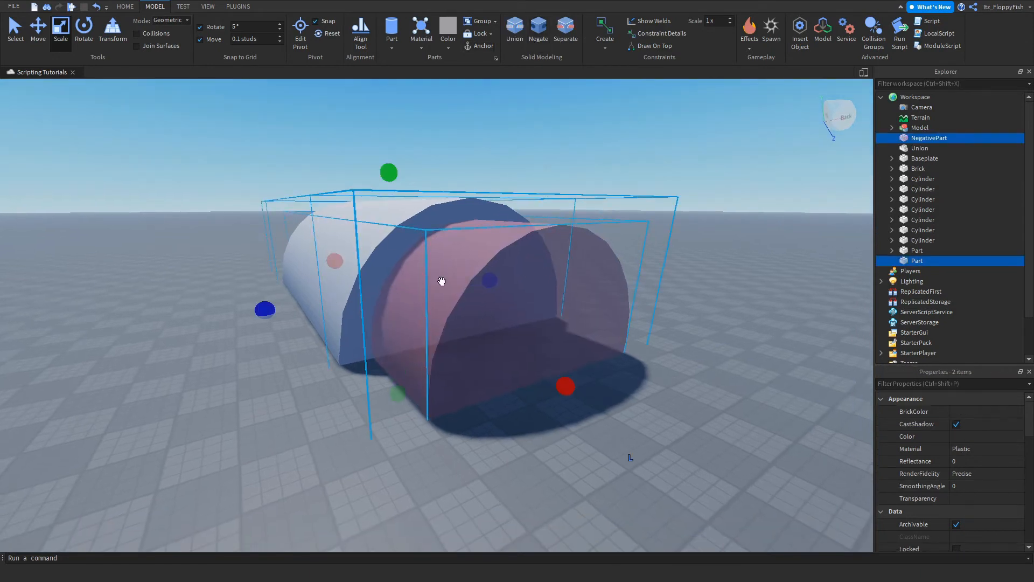
click(538, 28)
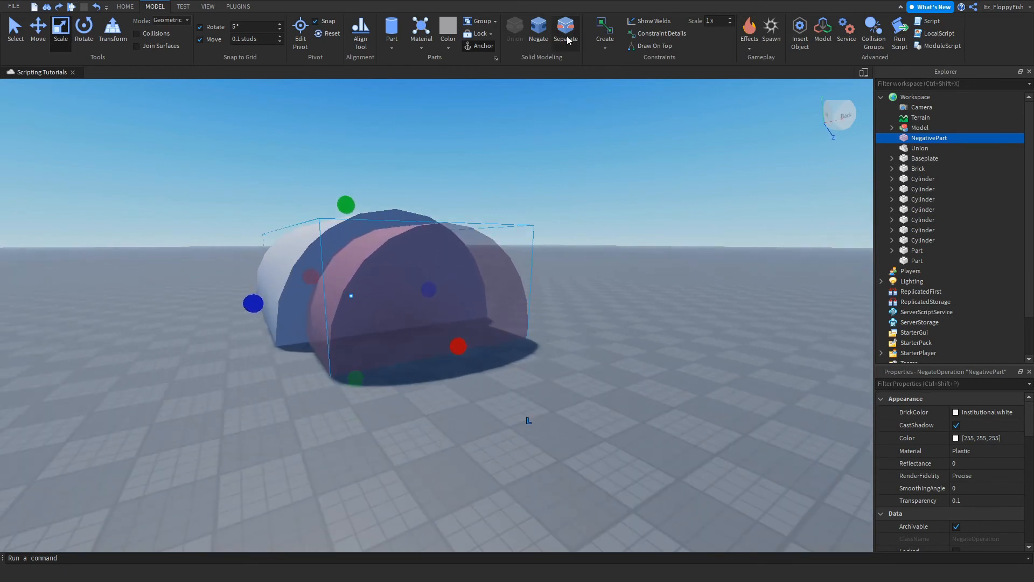
click(566, 27)
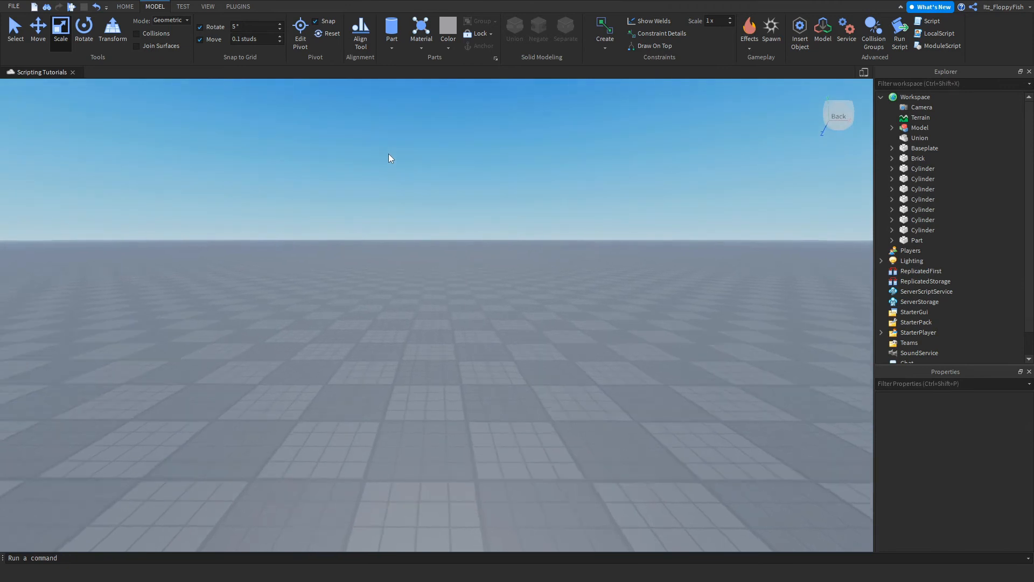
Insert a cylinder, stretch it lengthwise, and centre a thinner cylinder inside
click(917, 250)
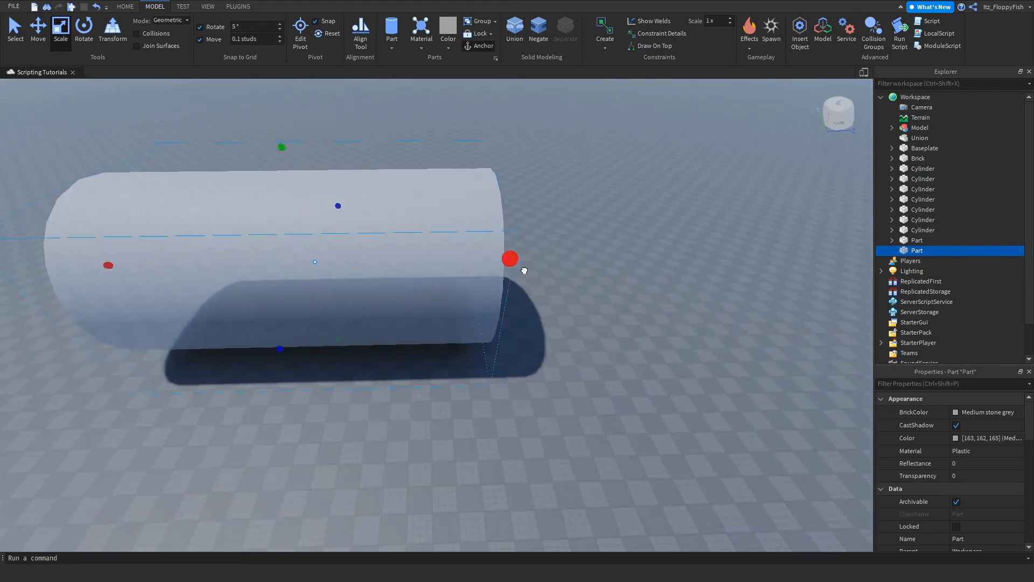
drag(521, 270, 520, 311)
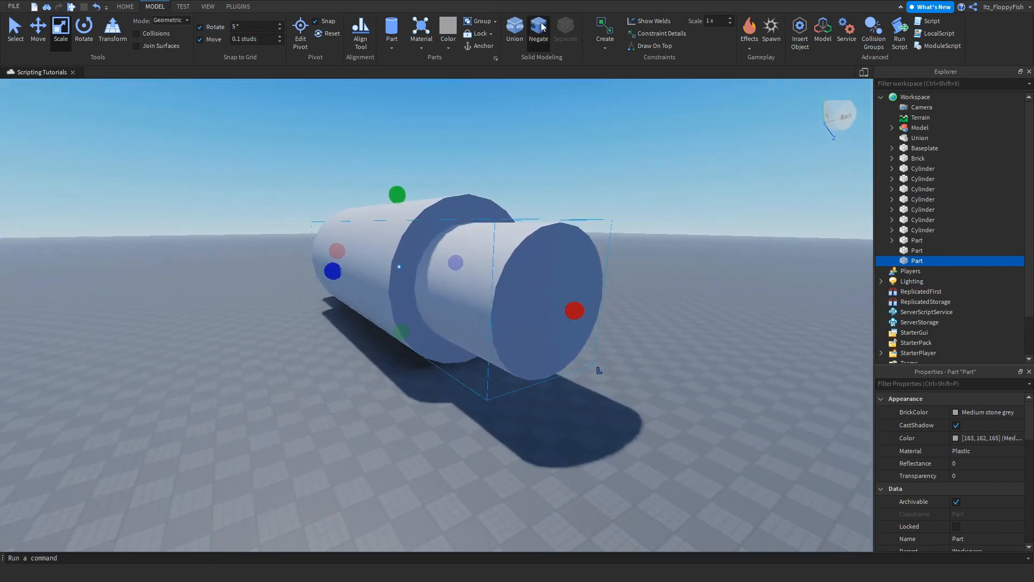
Negate the thinner cylinder and union it with the long cylinder
click(539, 25)
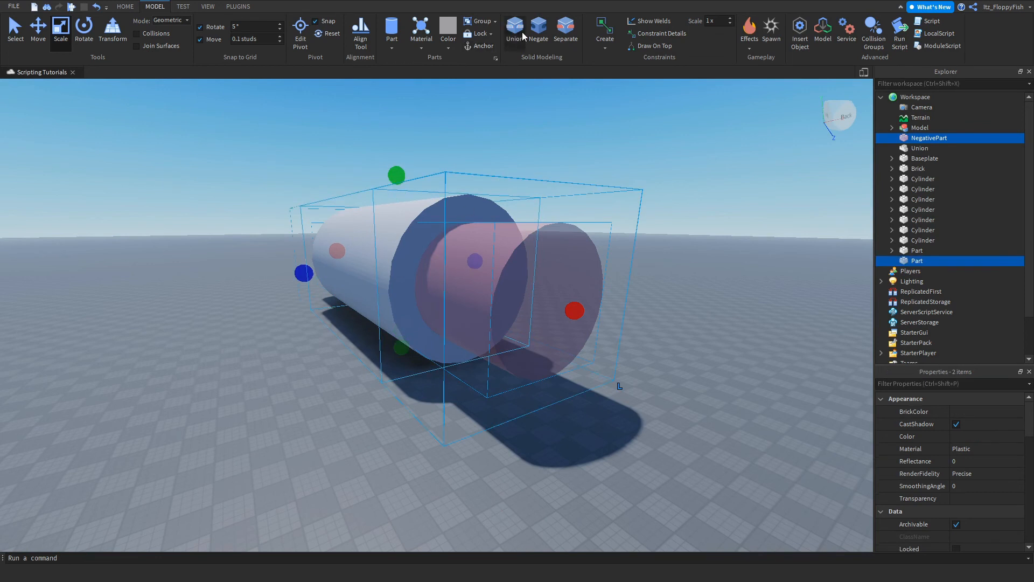
click(513, 26)
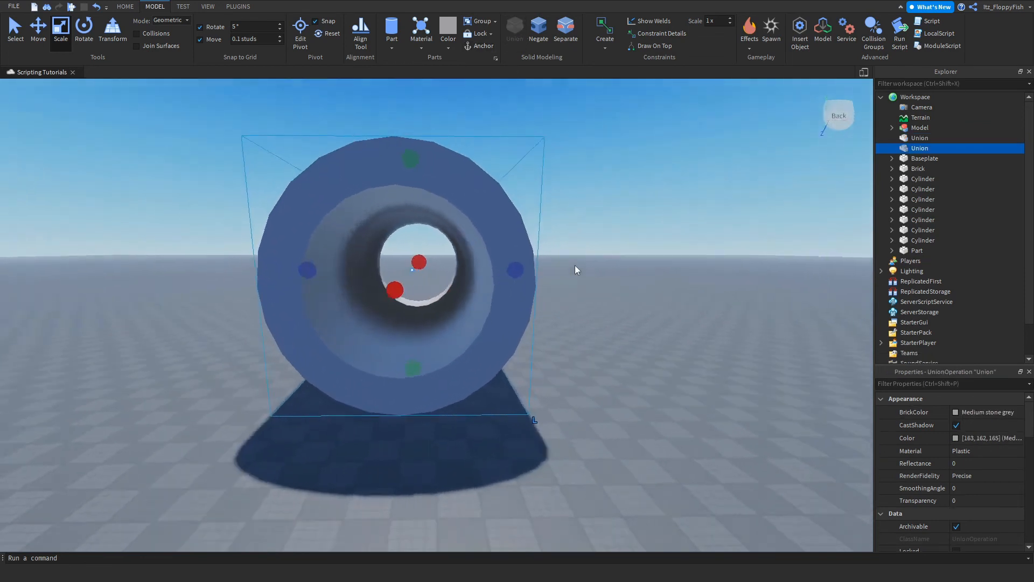